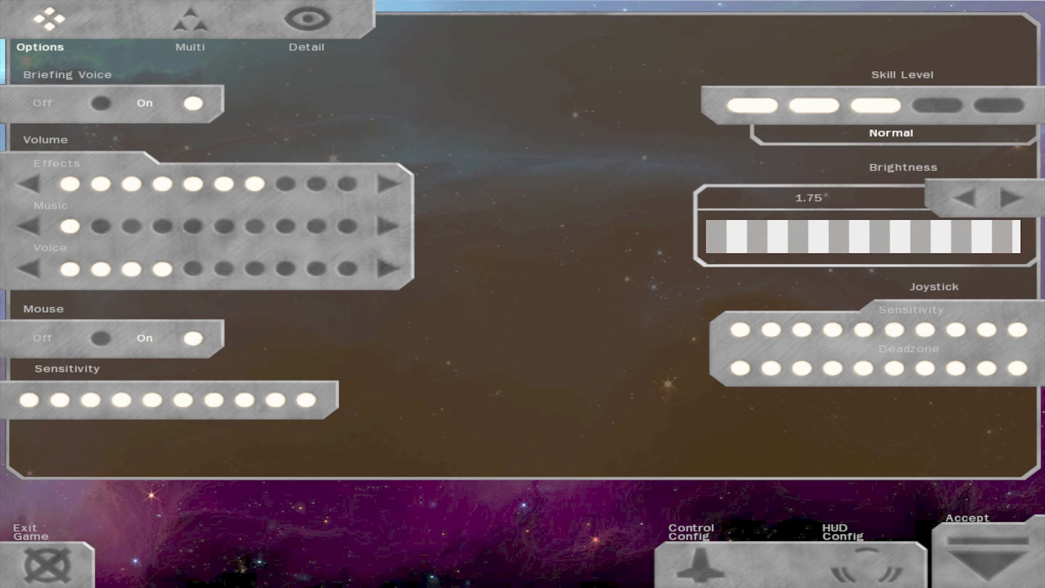
Lower brightness from 1.75 to 1.60 and accept the options
left_click(969, 197)
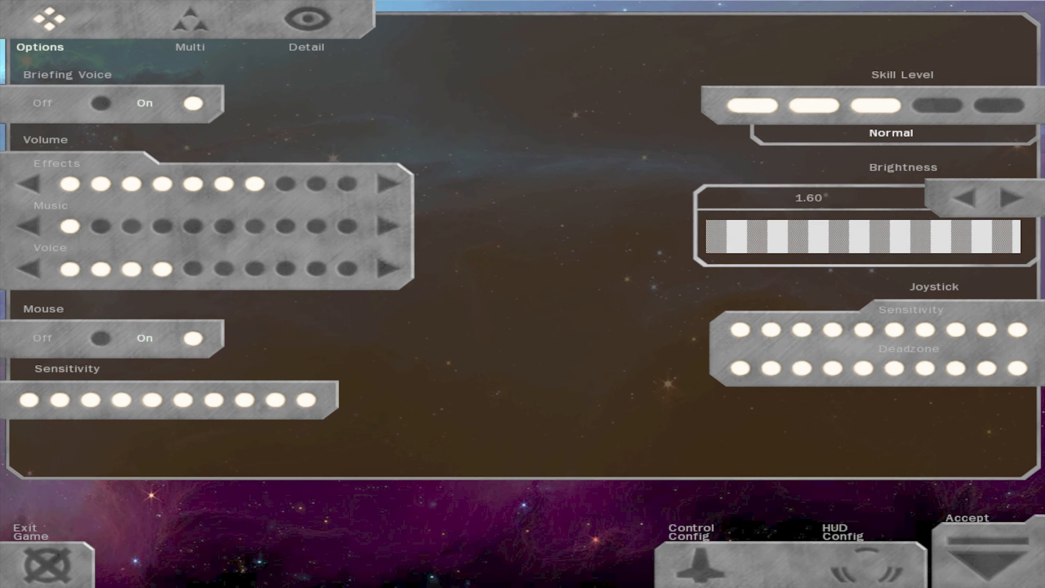
left_click(976, 560)
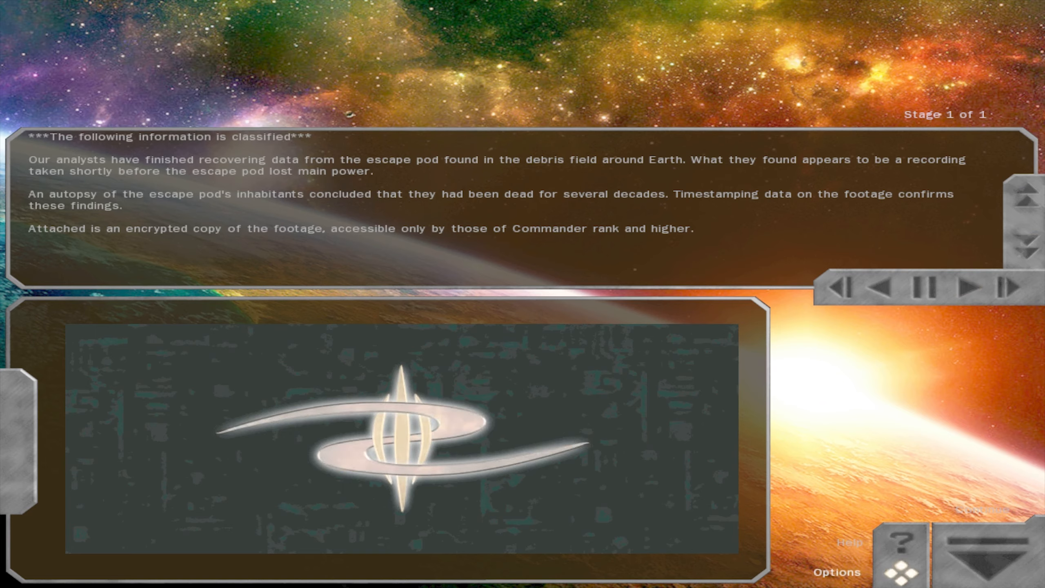
Open the Options screen from the briefing, then accept to return
left_click(836, 571)
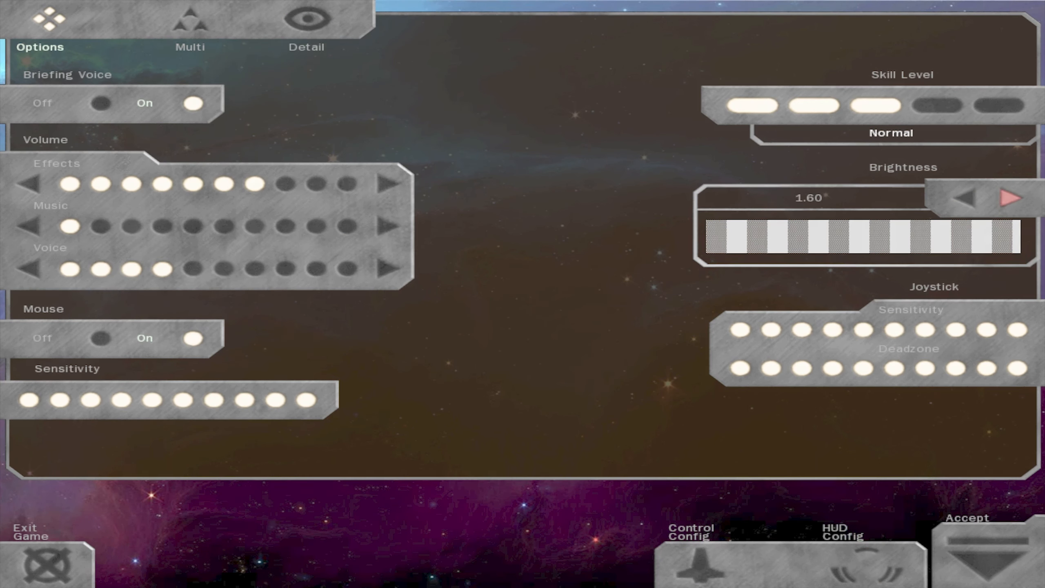
left_click(977, 563)
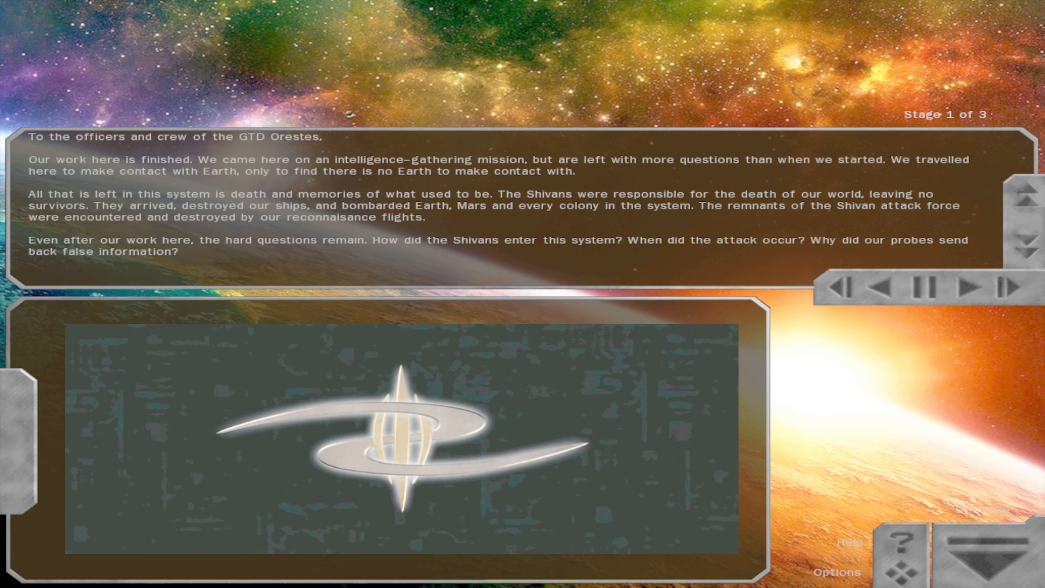
Advance to stage 2 of 3, Admiral Bei's pull-back message
left_click(976, 286)
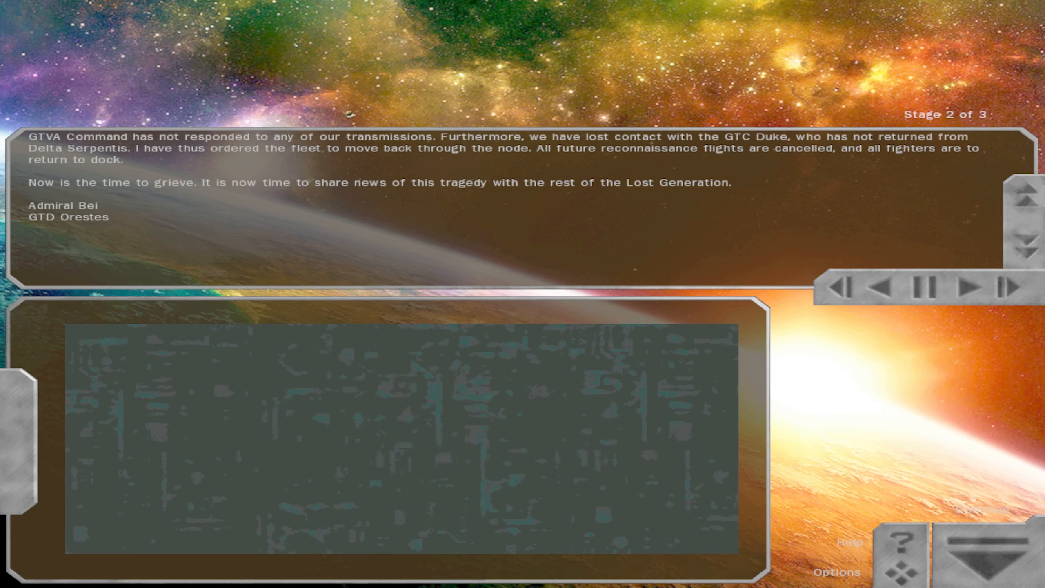
left_click(977, 286)
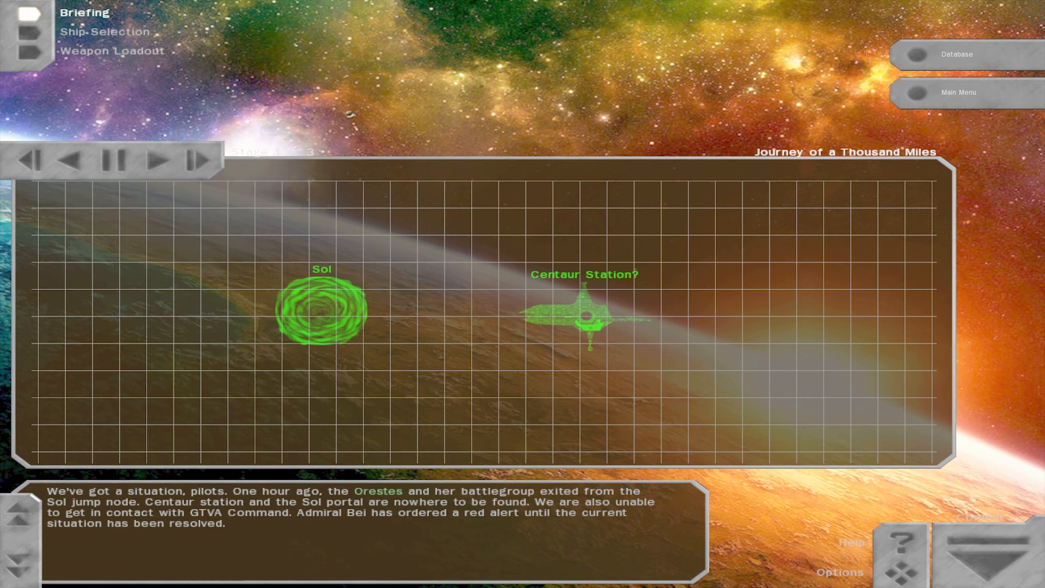
Finish the briefing, open Options, and accept to launch 'Journey of a Thousand Miles'
left_click(158, 160)
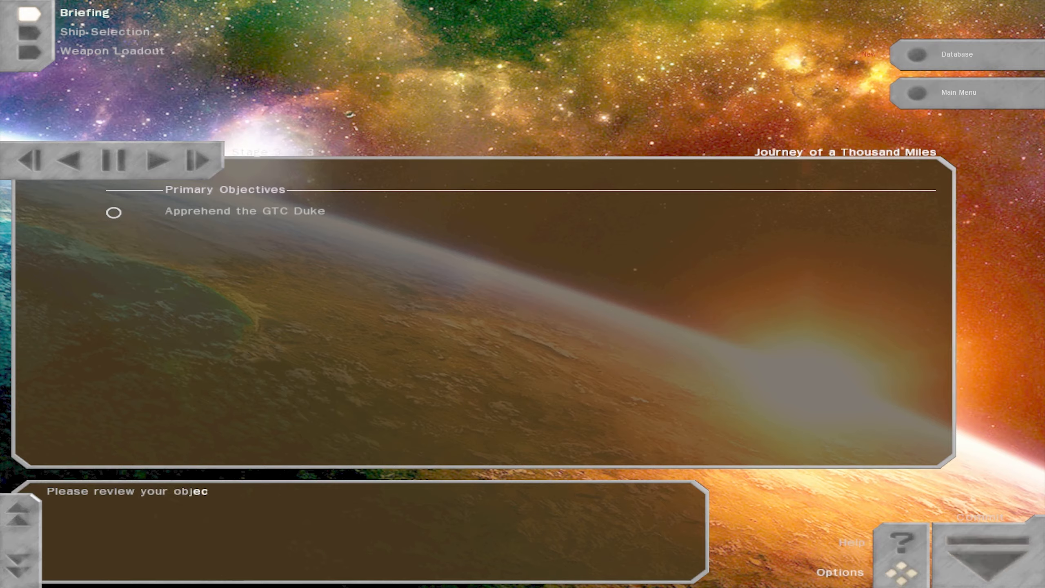
left_click(839, 571)
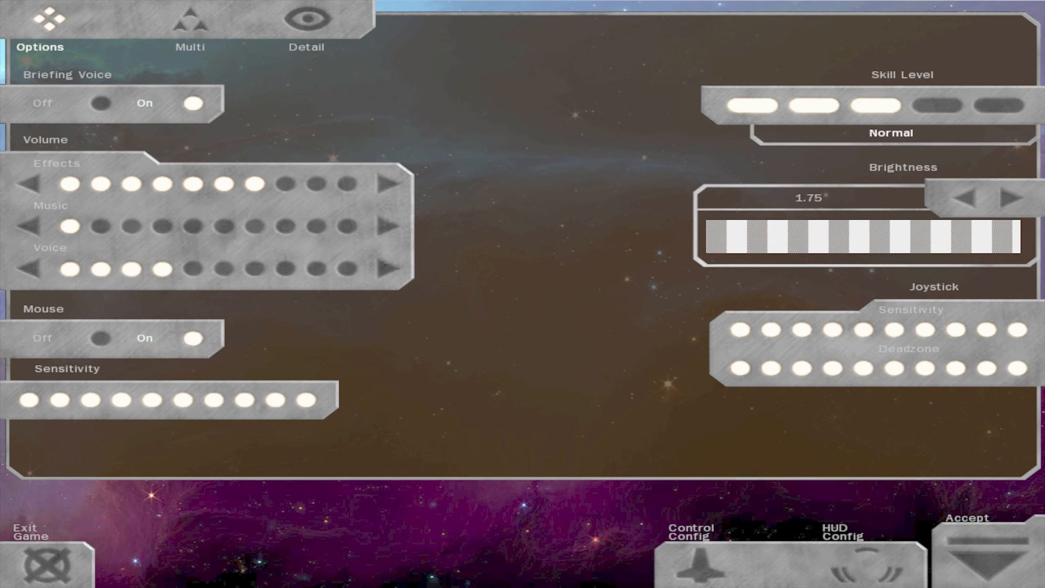
left_click(972, 562)
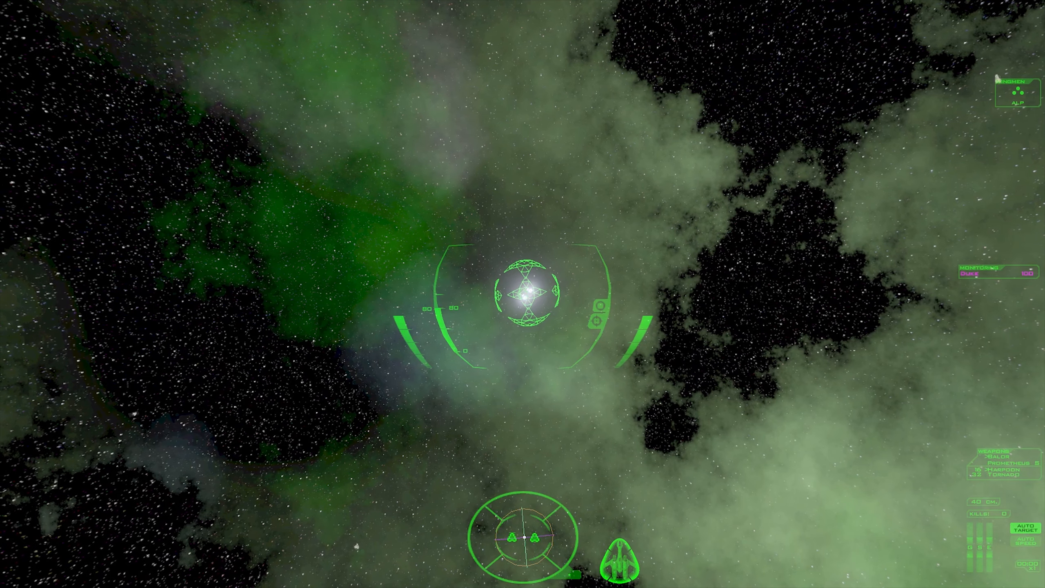